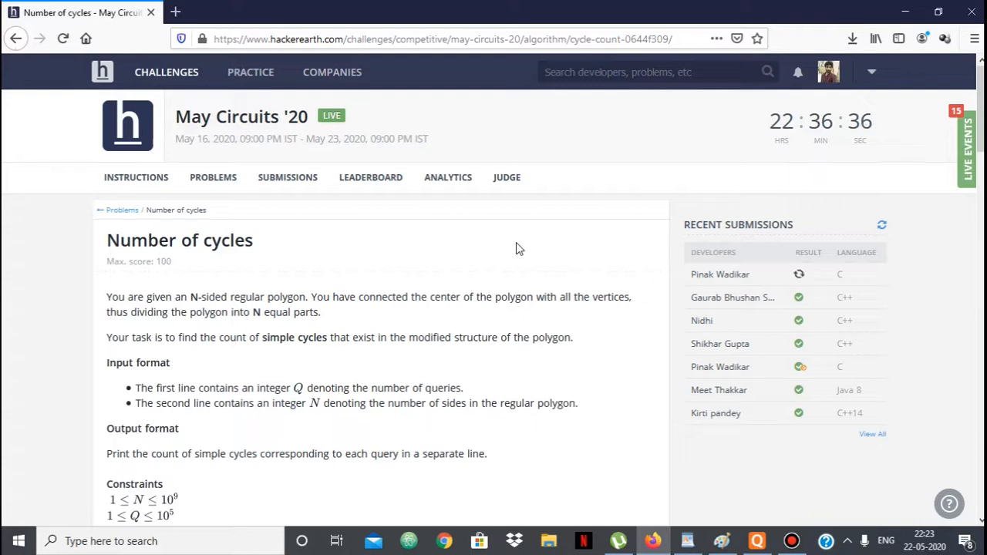
pyautogui.moveTo(446, 275)
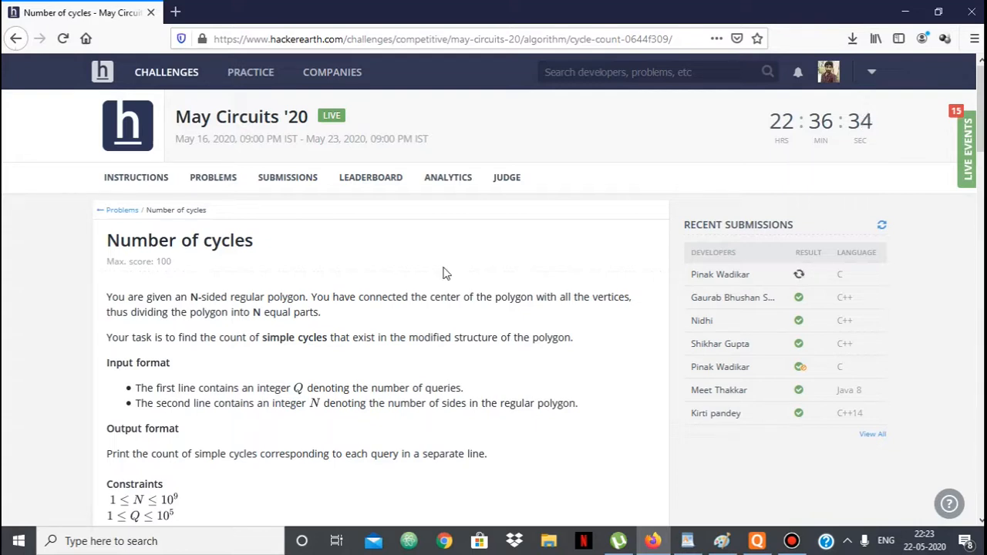
pyautogui.moveTo(342, 290)
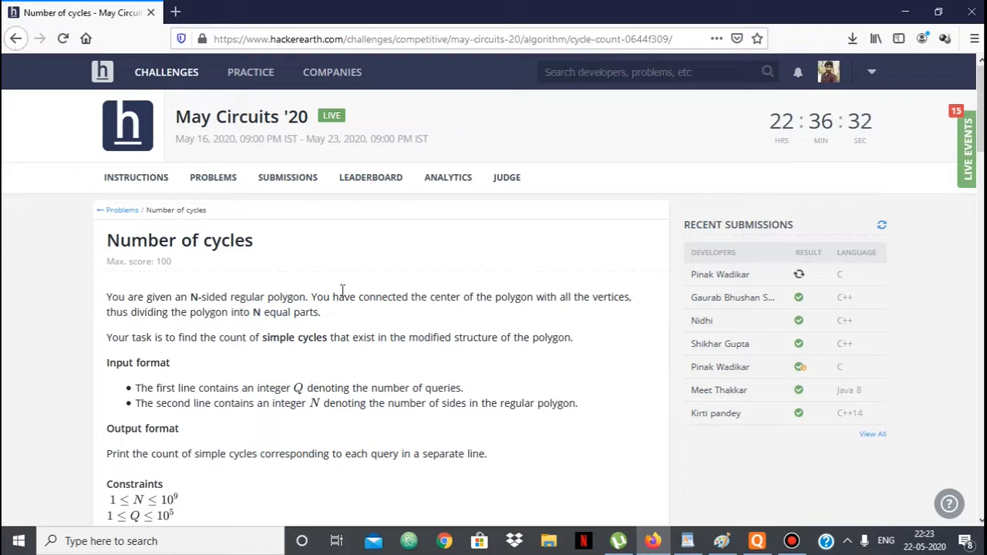
pyautogui.moveTo(307, 254)
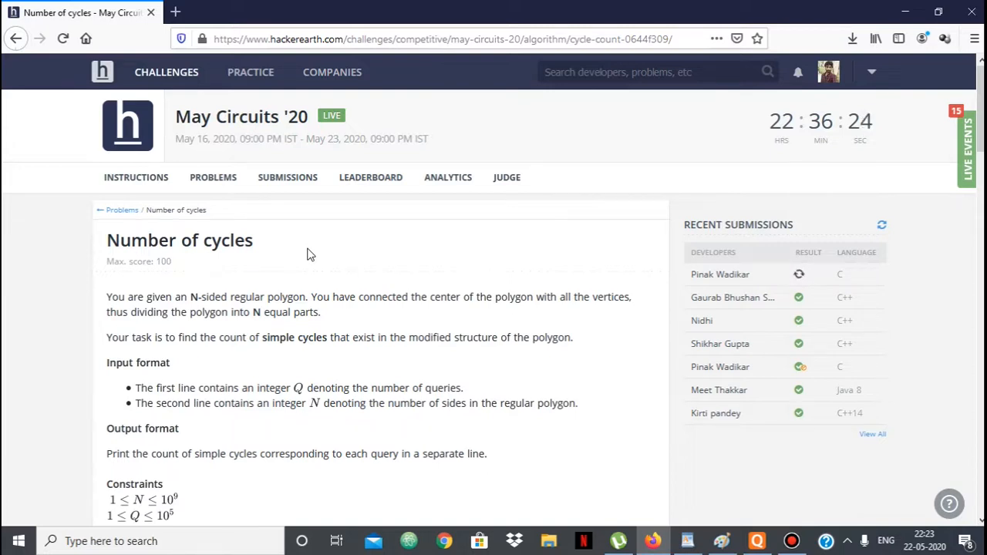
# Draw a triangle and join its centre to the apex and both bottom corners.
pyautogui.scroll(-3)
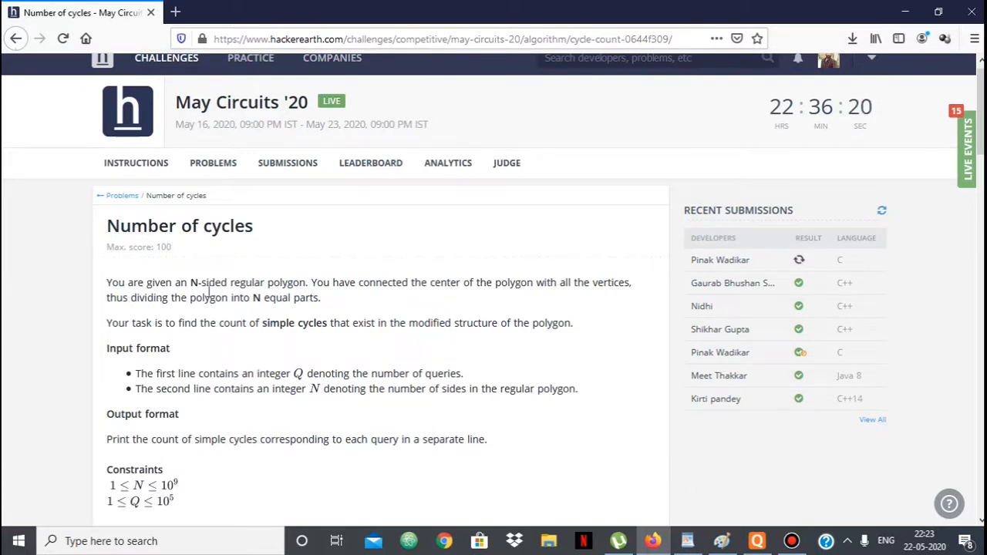
pyautogui.moveTo(376, 280)
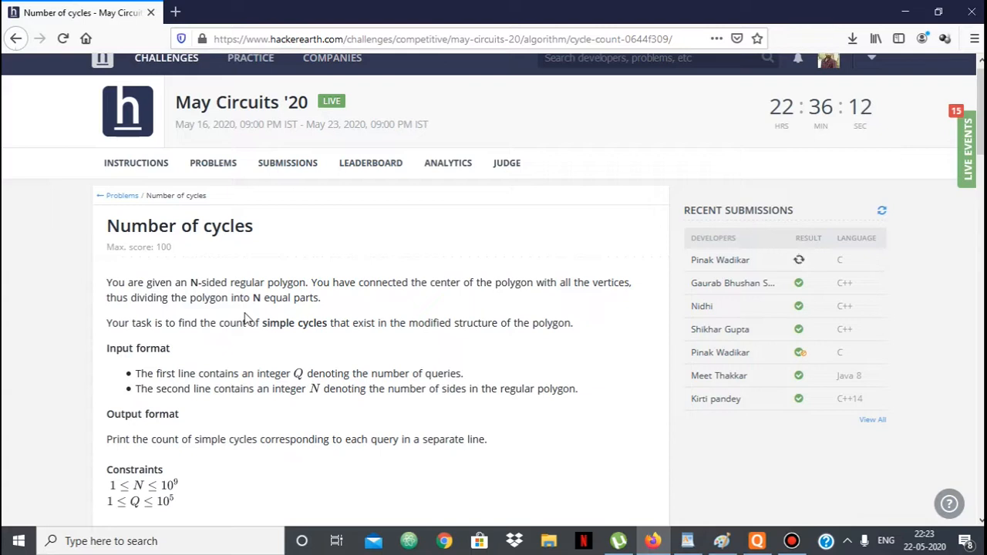
pyautogui.moveTo(285, 341)
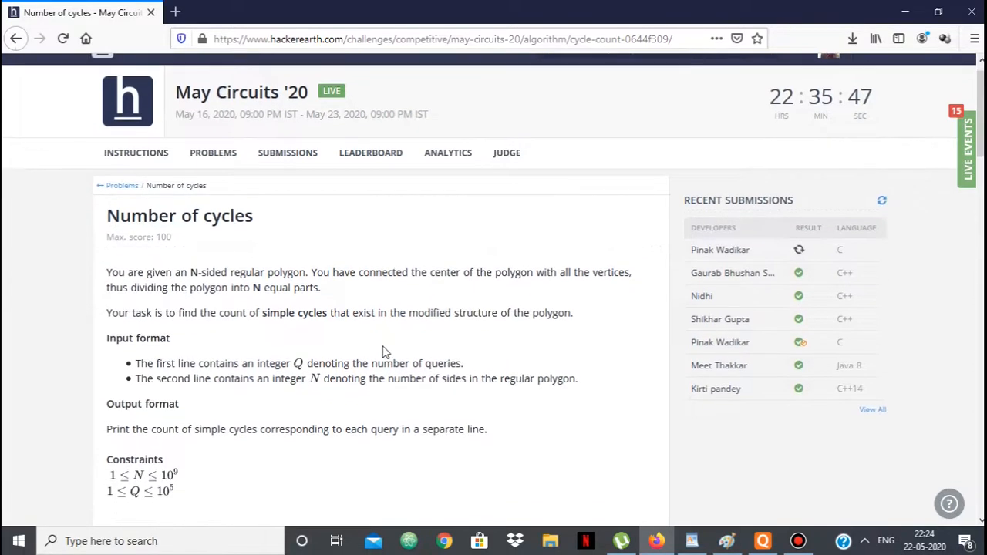
pyautogui.moveTo(459, 367)
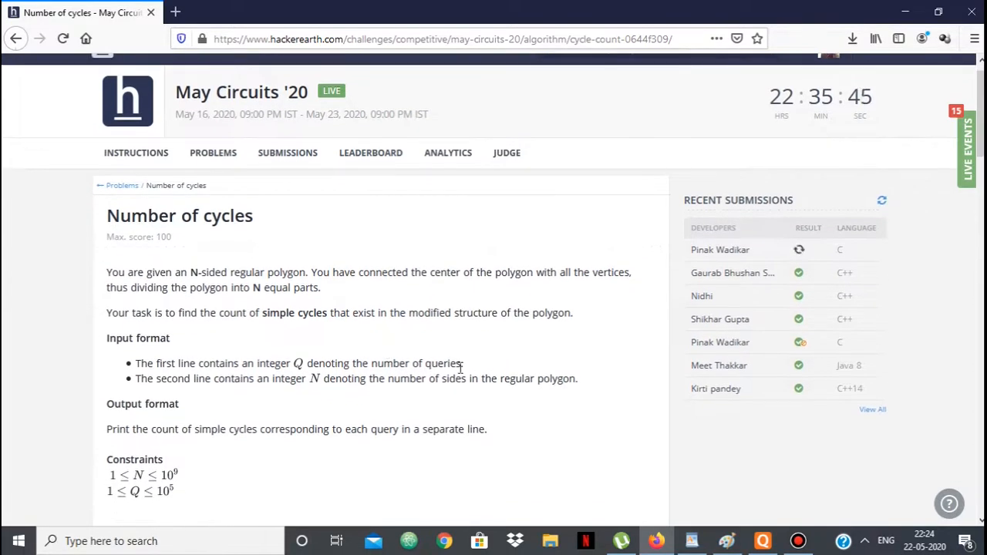
pyautogui.moveTo(308, 312)
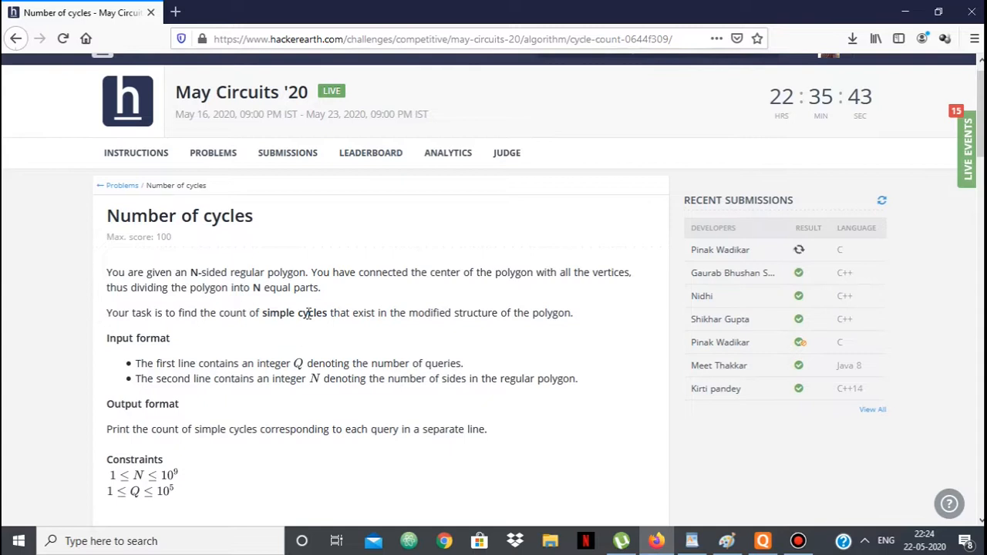
pyautogui.moveTo(511, 351)
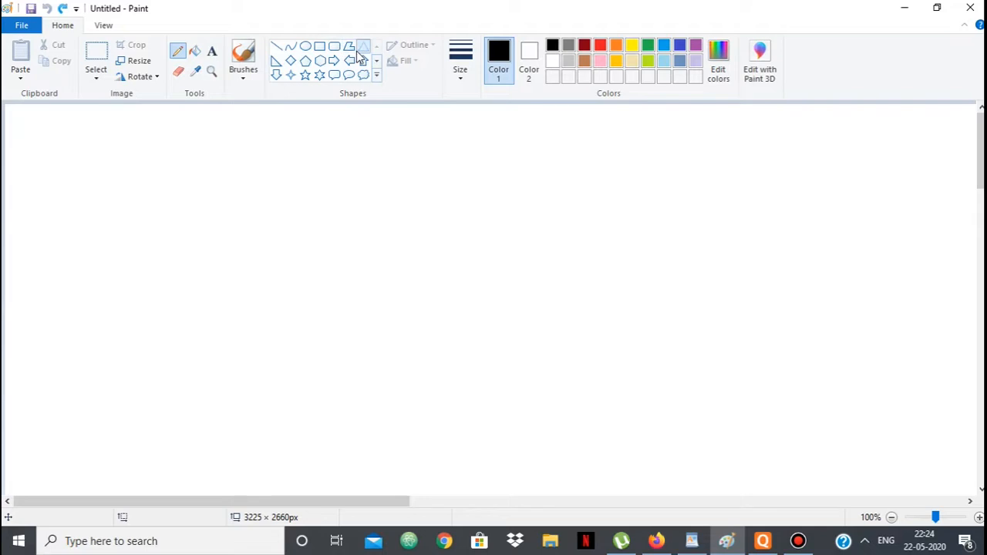
pyautogui.click(364, 45)
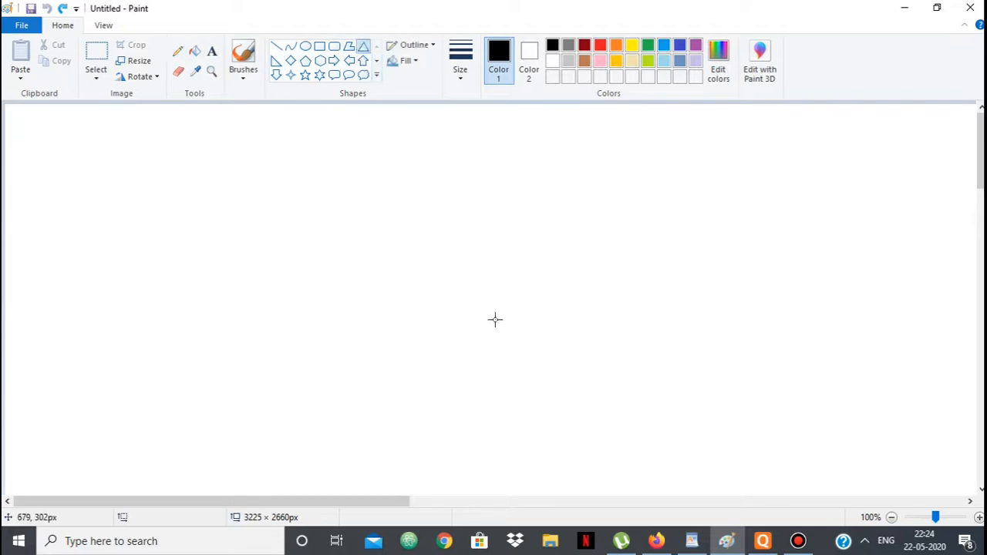
pyautogui.moveTo(370, 173)
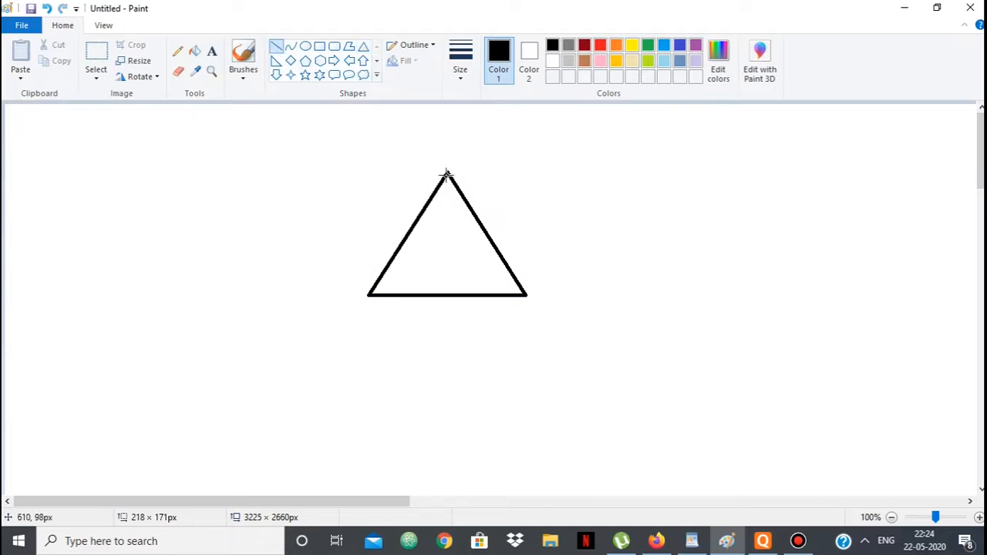
pyautogui.moveTo(447, 172); pyautogui.dragTo(448, 243)
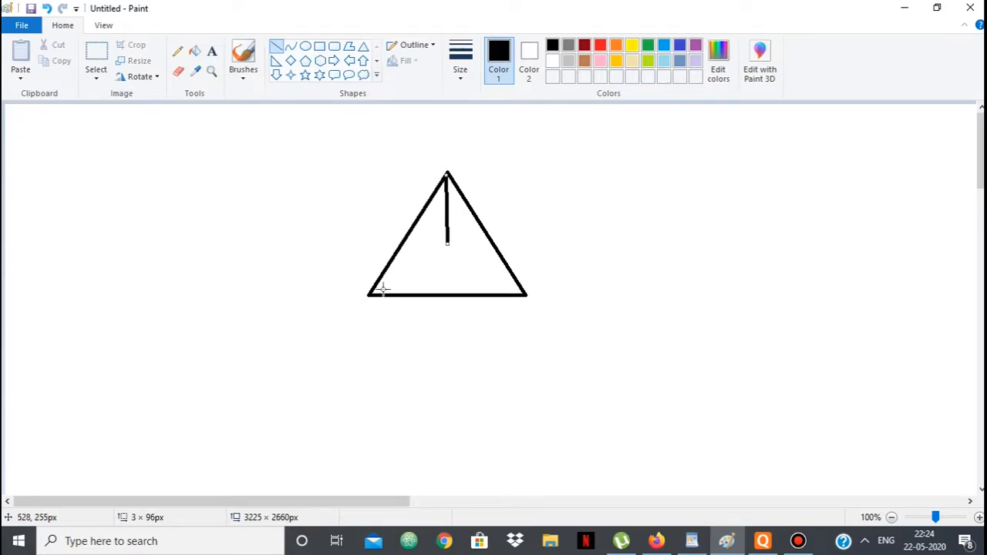
pyautogui.moveTo(378, 290); pyautogui.dragTo(446, 247)
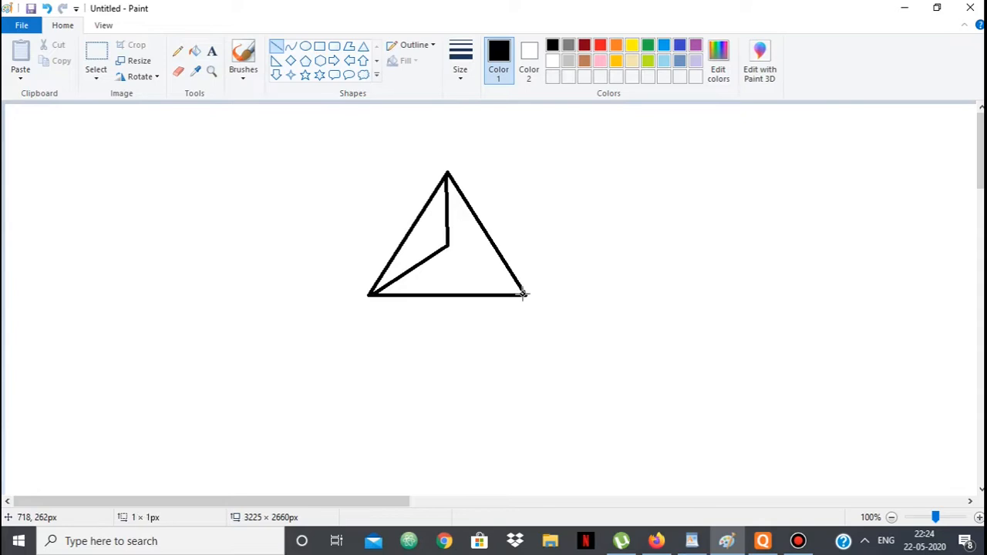
pyautogui.moveTo(466, 255); pyautogui.dragTo(523, 292)
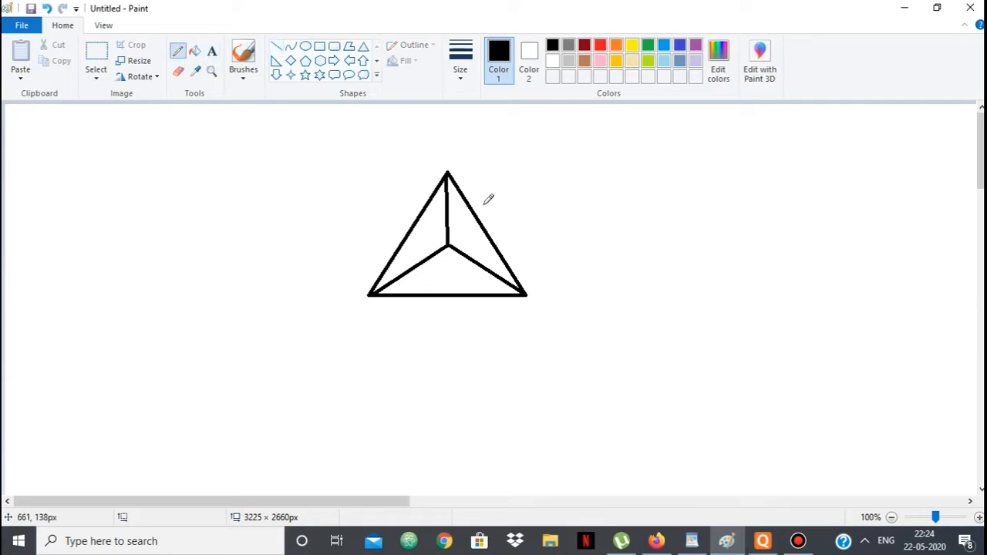
pyautogui.moveTo(472, 219)
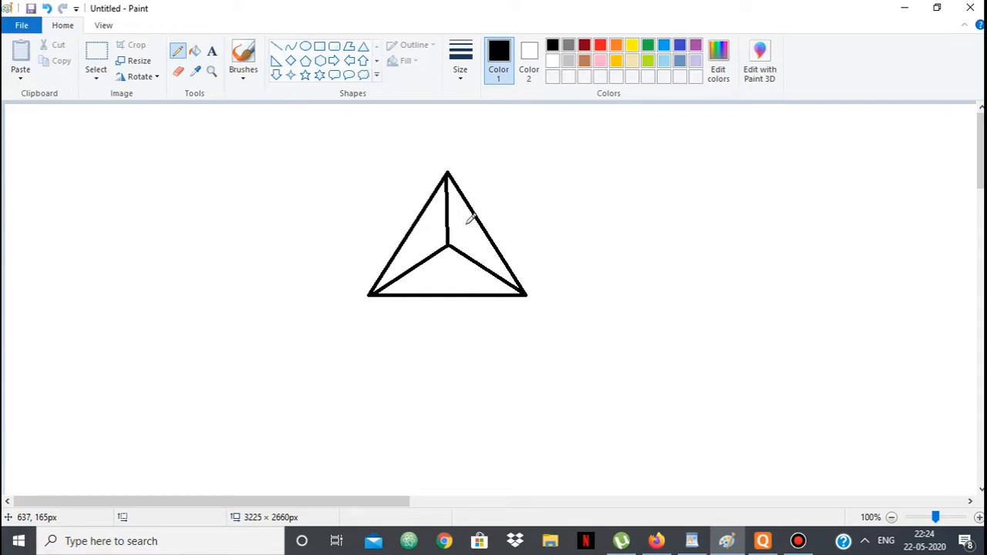
pyautogui.moveTo(463, 254)
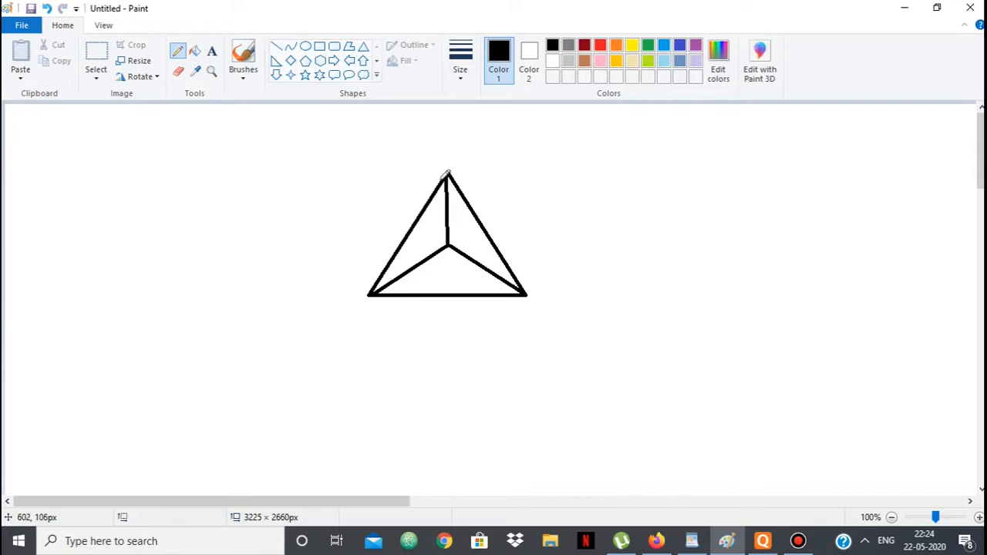
pyautogui.moveTo(432, 171)
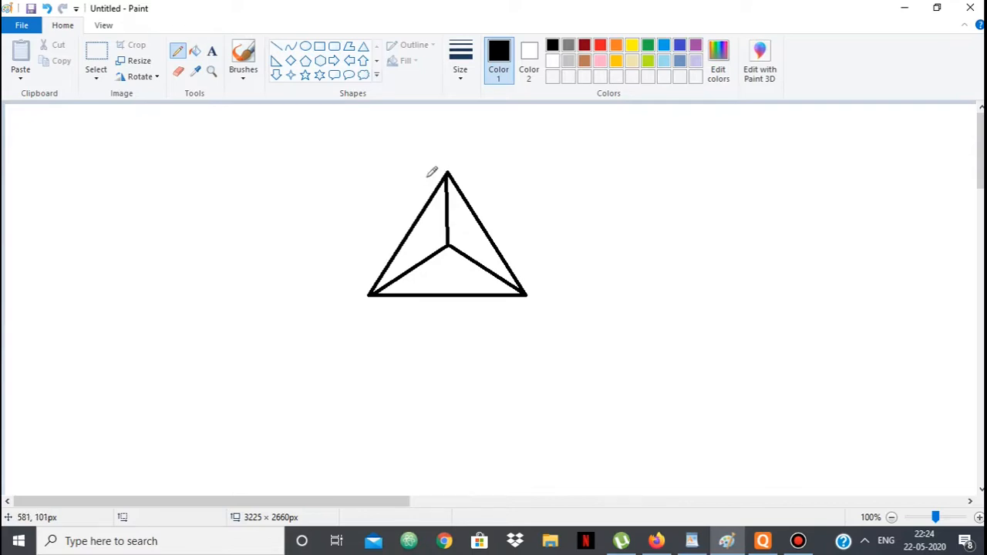
pyautogui.moveTo(453, 168)
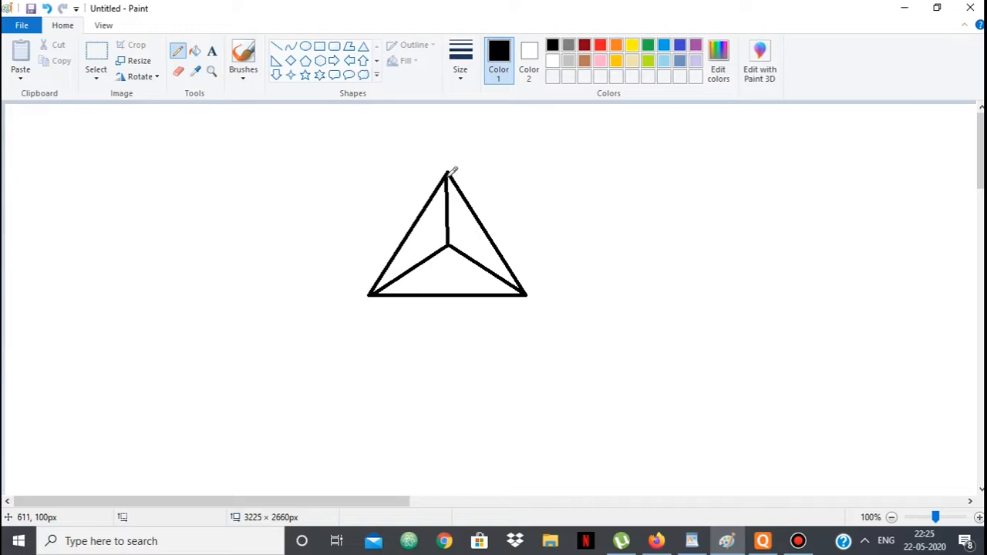
pyautogui.moveTo(515, 274)
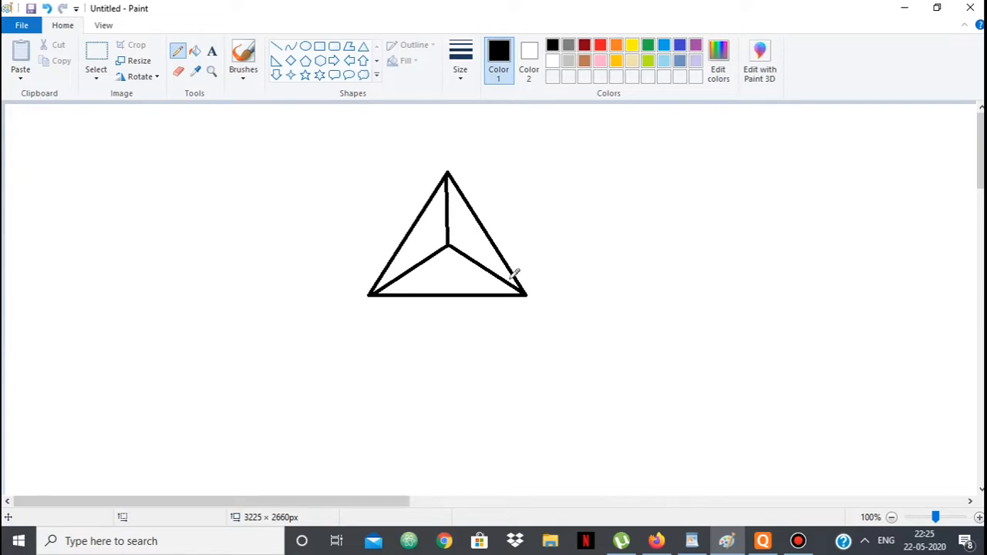
pyautogui.moveTo(377, 281)
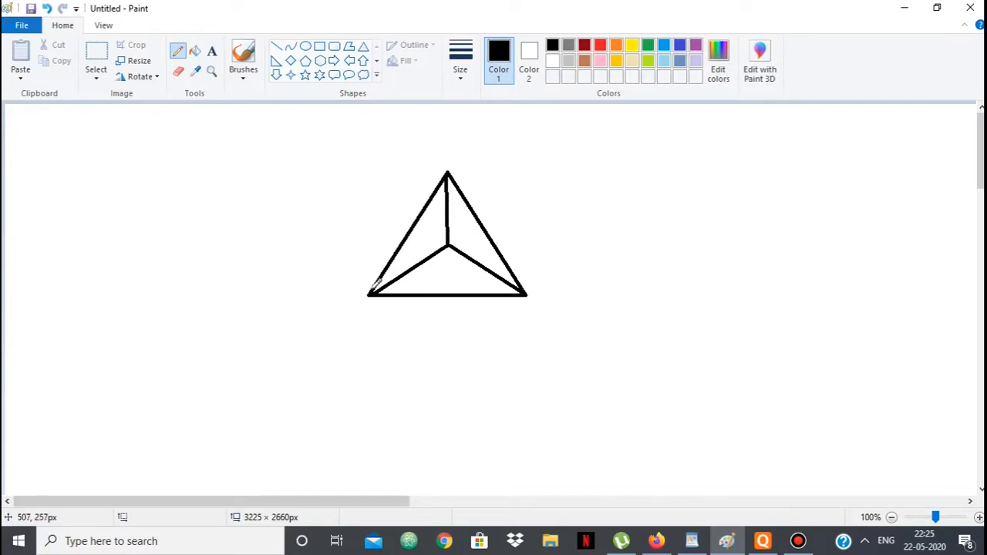
pyautogui.moveTo(455, 269)
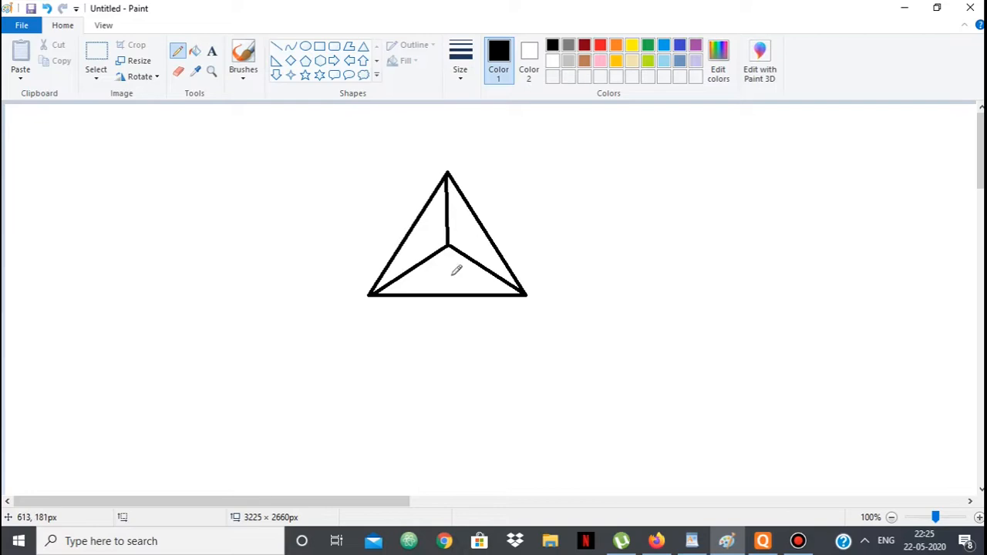
pyautogui.moveTo(543, 226)
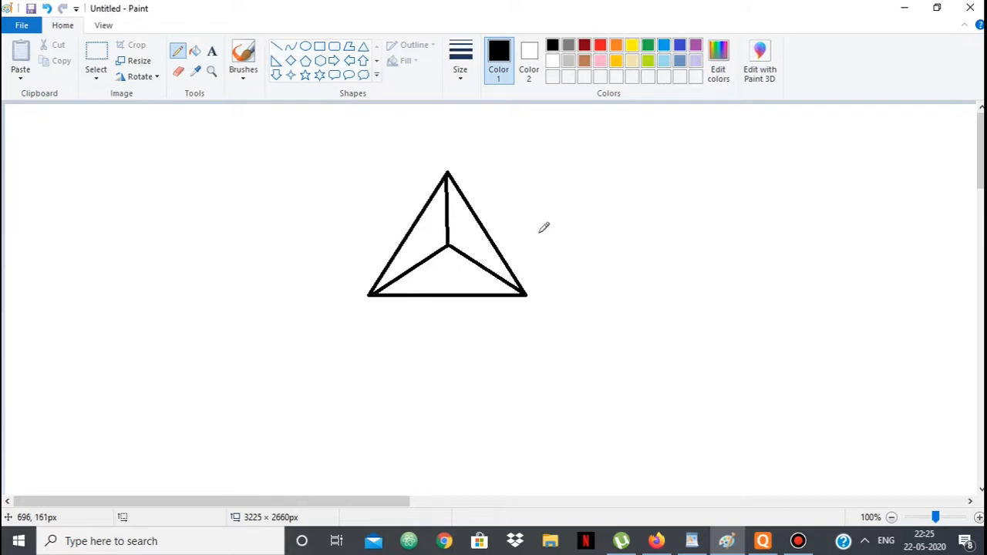
pyautogui.moveTo(620, 414)
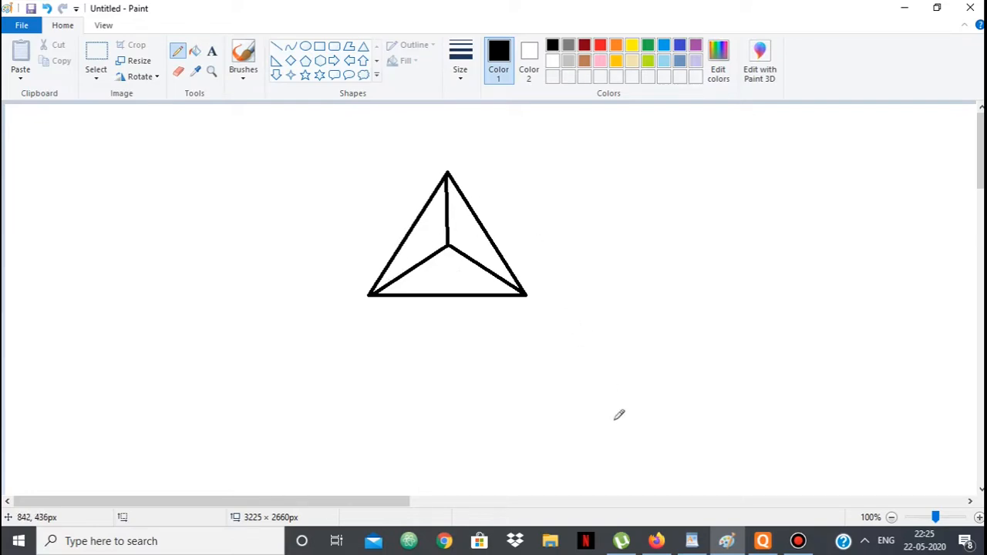
pyautogui.click(657, 539)
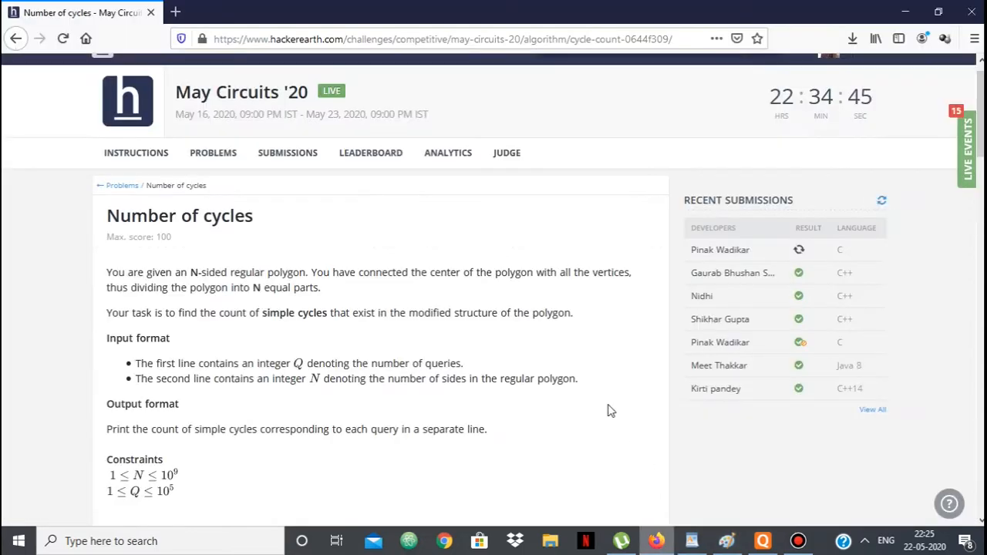
pyautogui.scroll(-3)
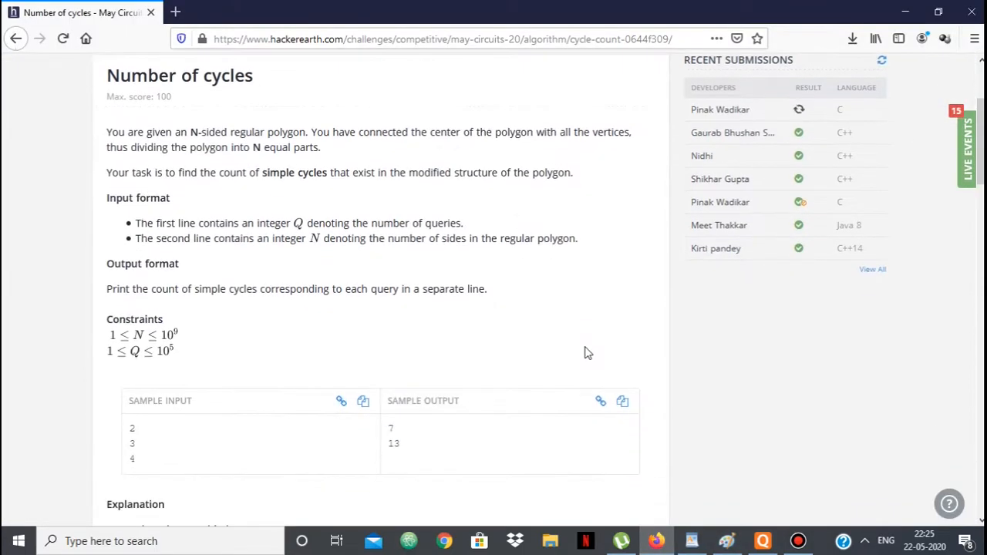
pyautogui.scroll(-3)
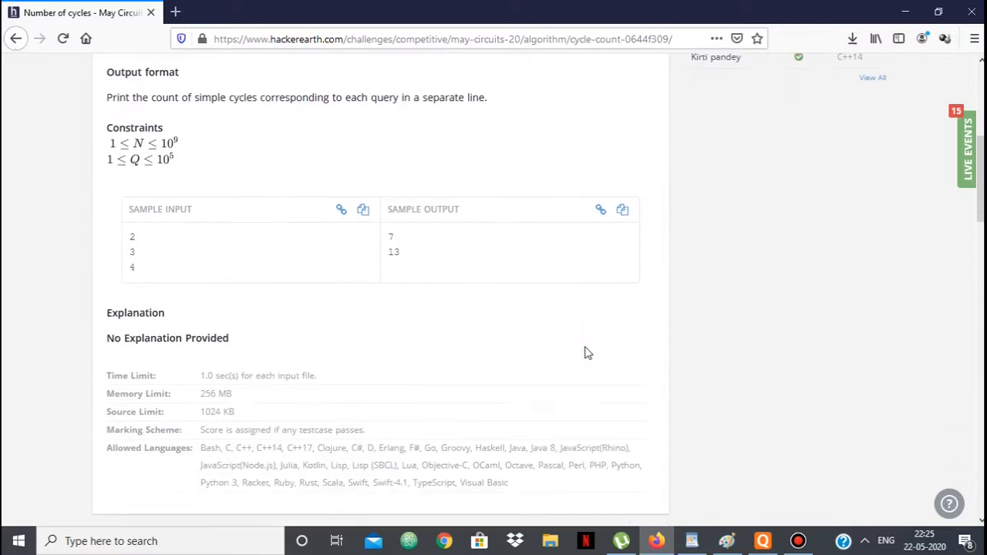
pyautogui.scroll(-3)
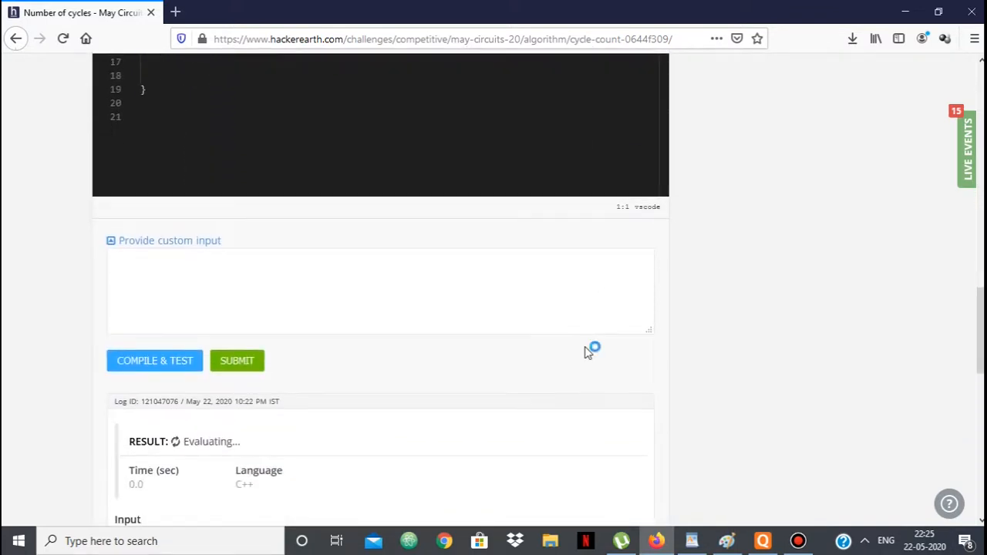
pyautogui.scroll(3)
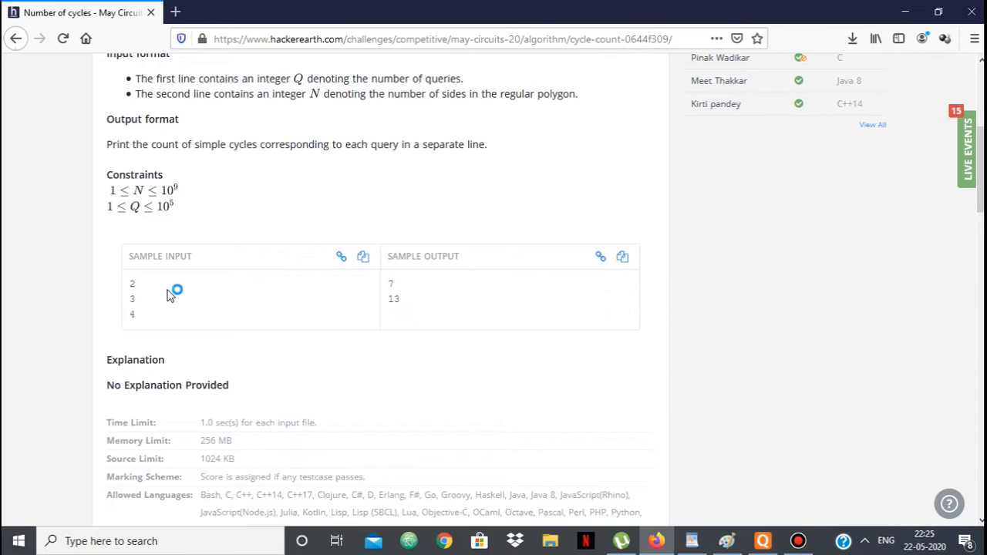
pyautogui.moveTo(132, 326)
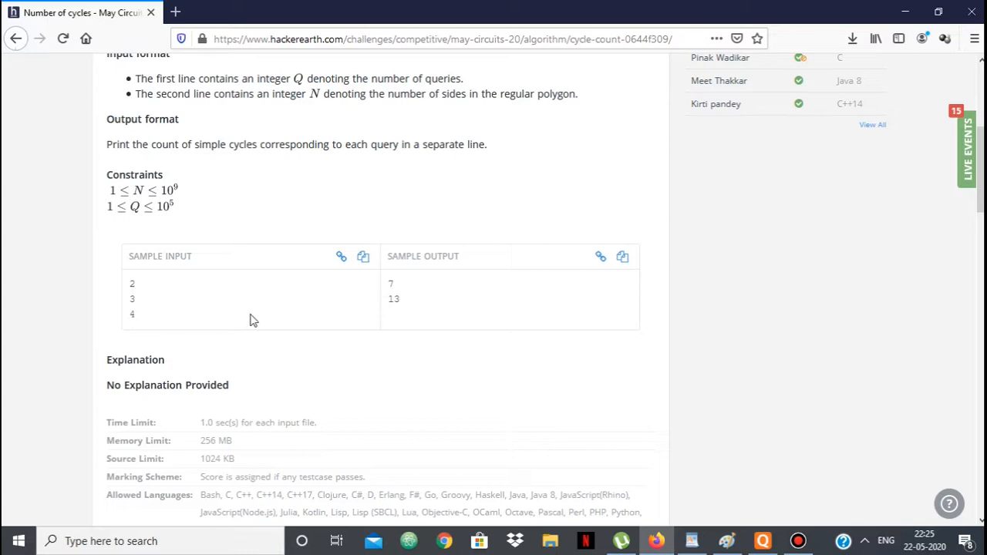
pyautogui.moveTo(142, 311)
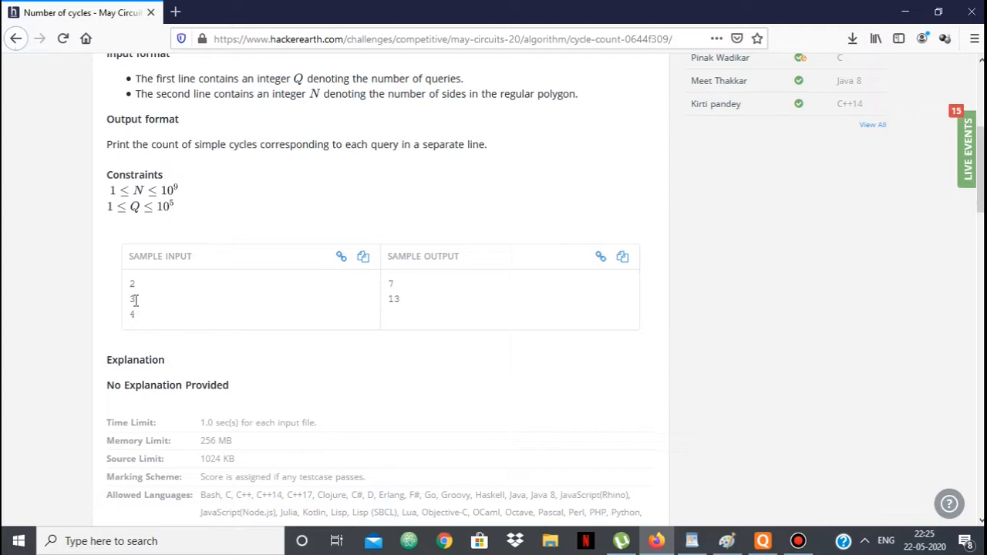
pyautogui.moveTo(407, 283)
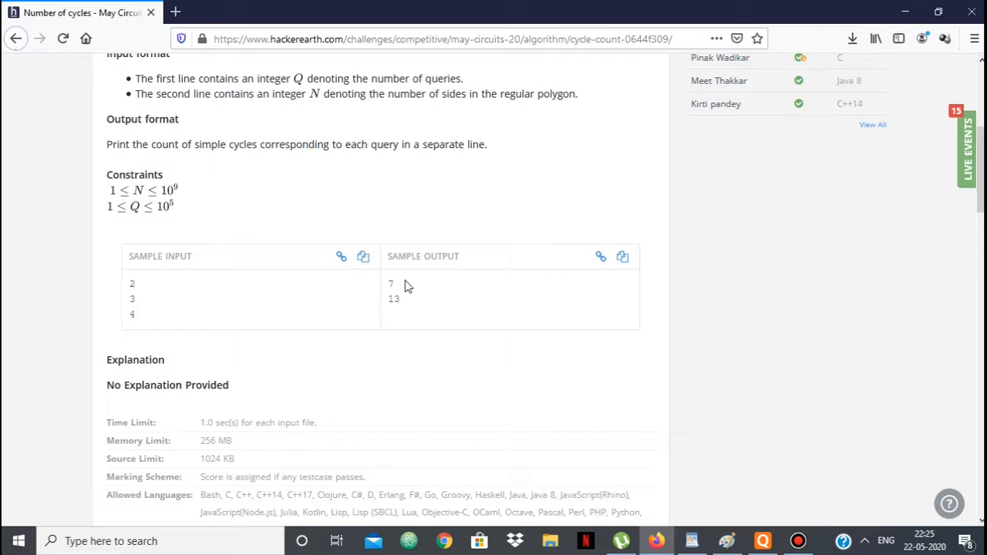
pyautogui.moveTo(153, 318)
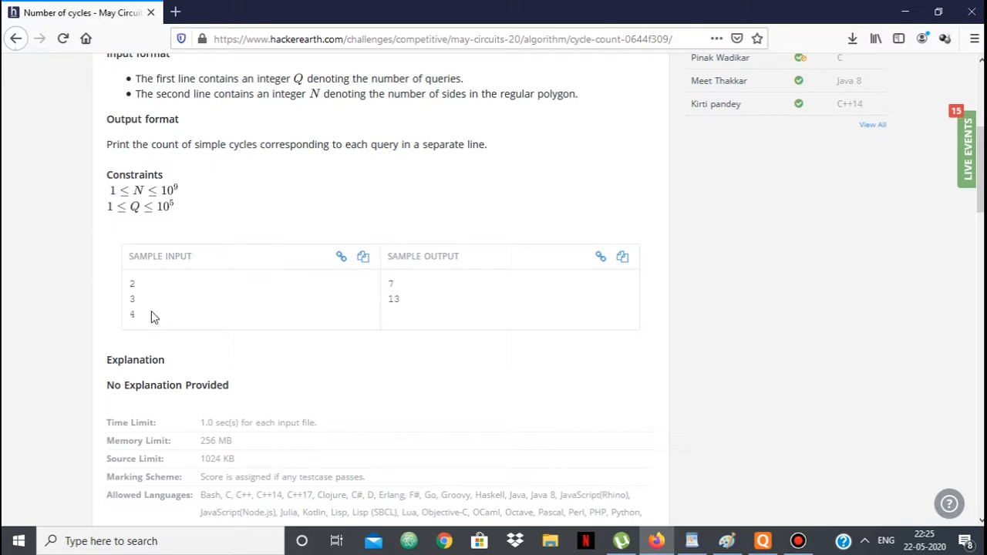
pyautogui.moveTo(710, 349)
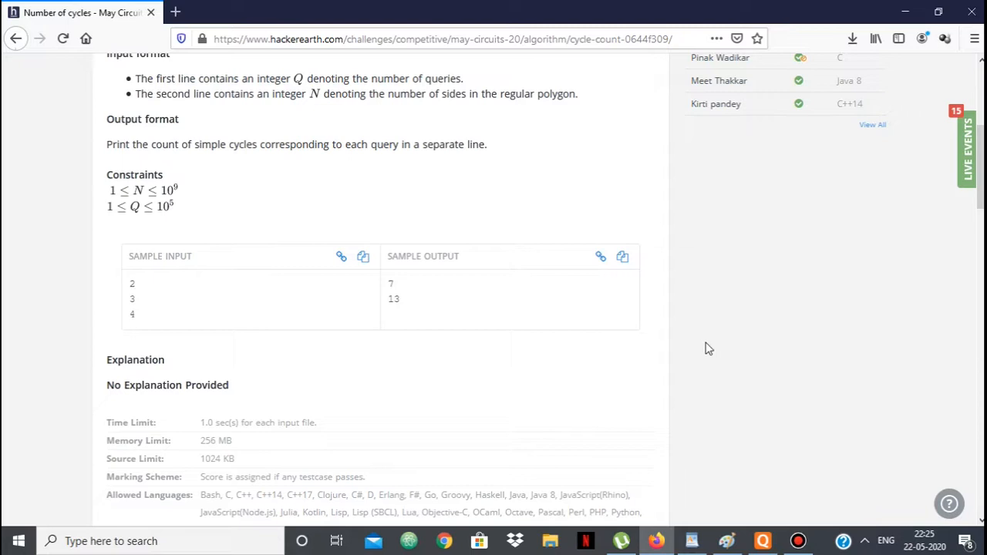
pyautogui.scroll(-3)
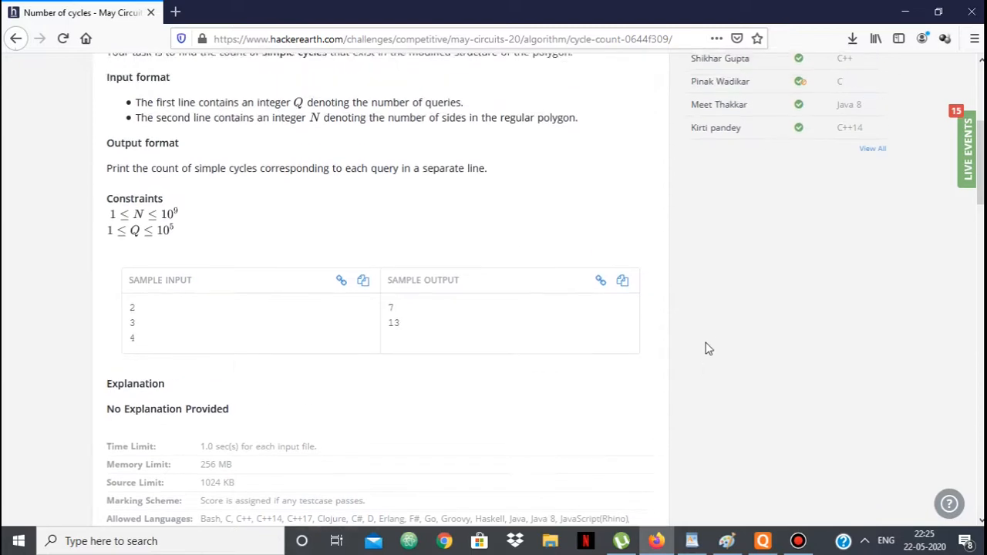
pyautogui.scroll(-3)
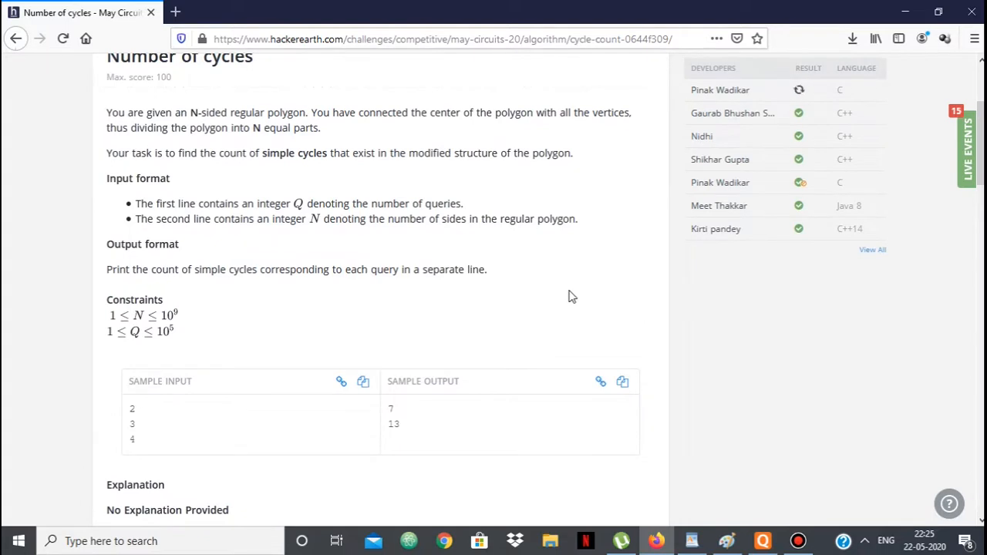
pyautogui.scroll(-3)
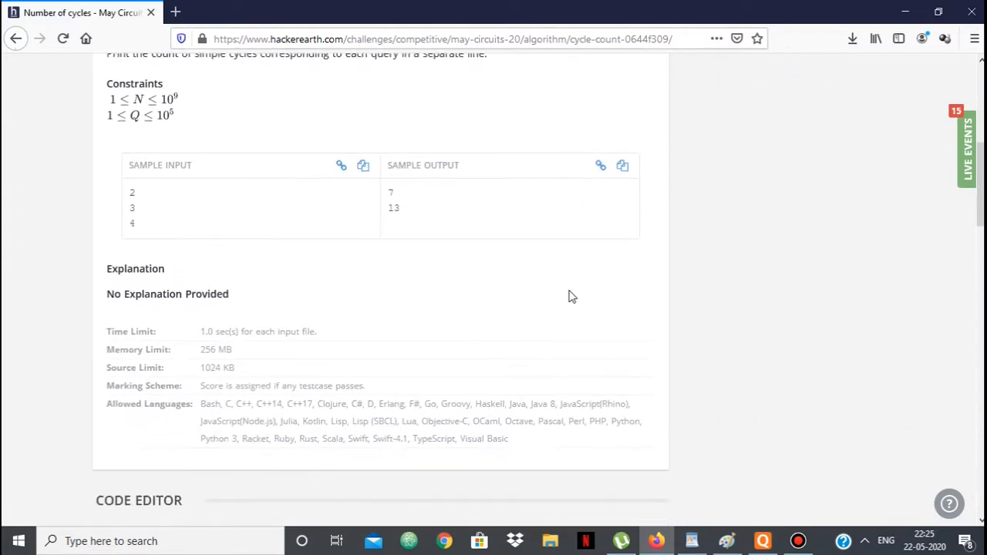
pyautogui.scroll(-3)
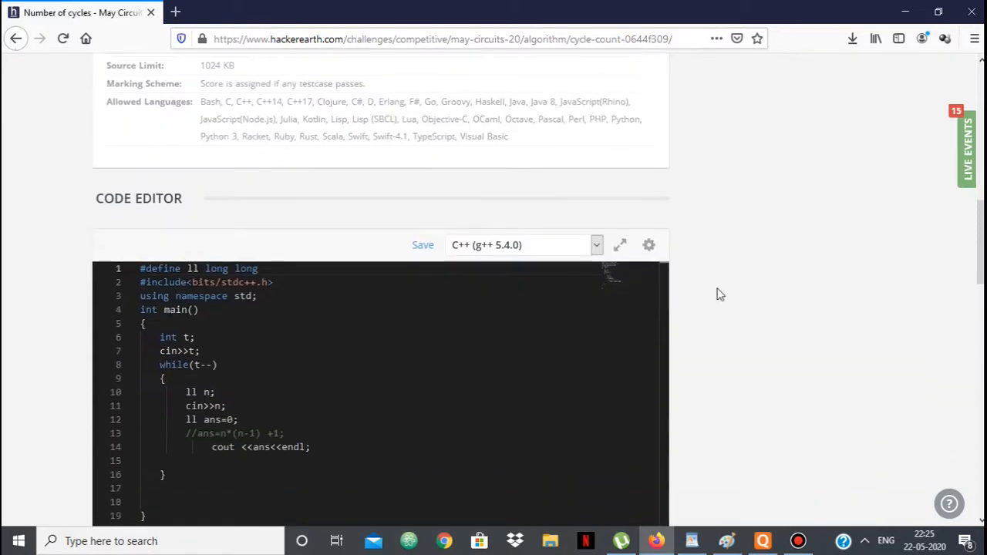
pyautogui.scroll(-3)
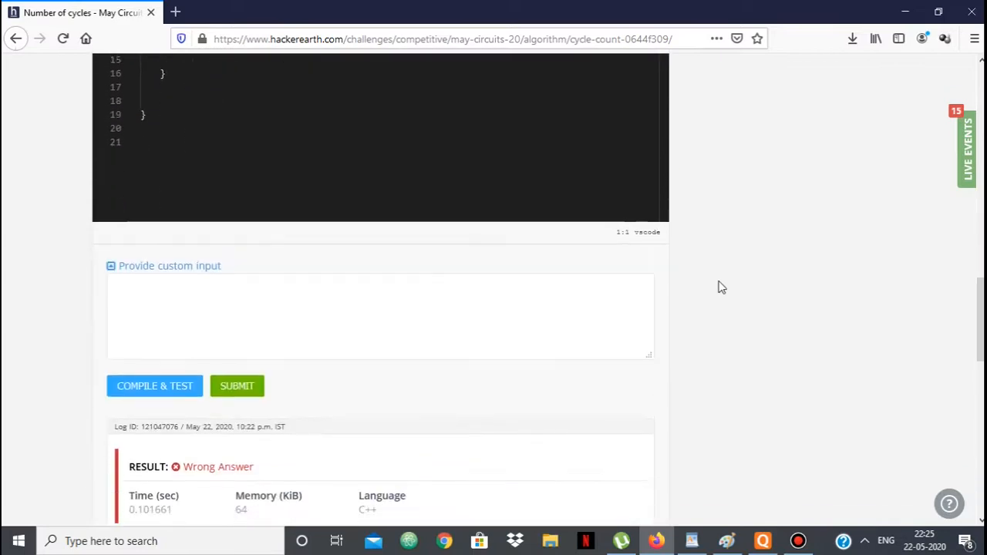
pyautogui.scroll(-3)
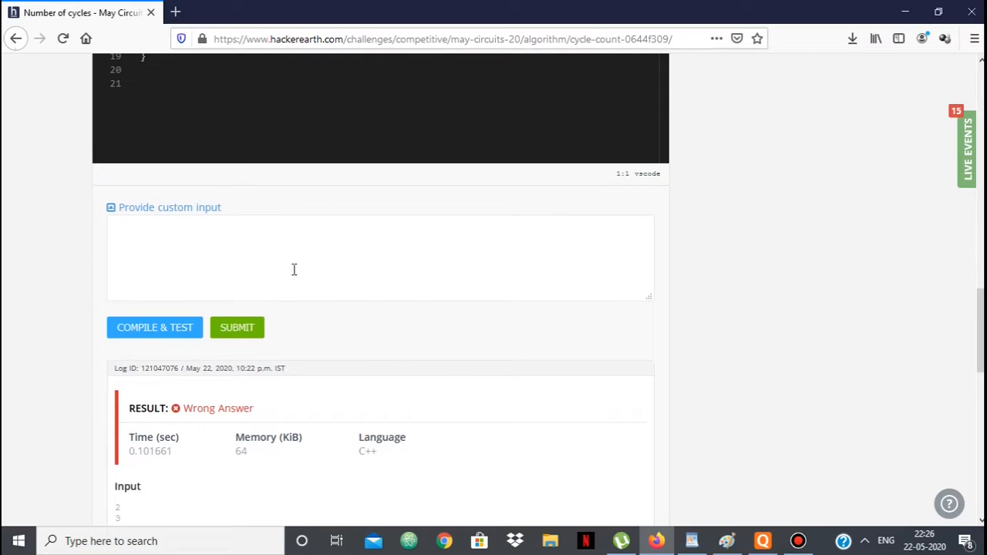
# Enter the custom test input: 5 queries, then polygon sides 3 and 4.
pyautogui.write('5')
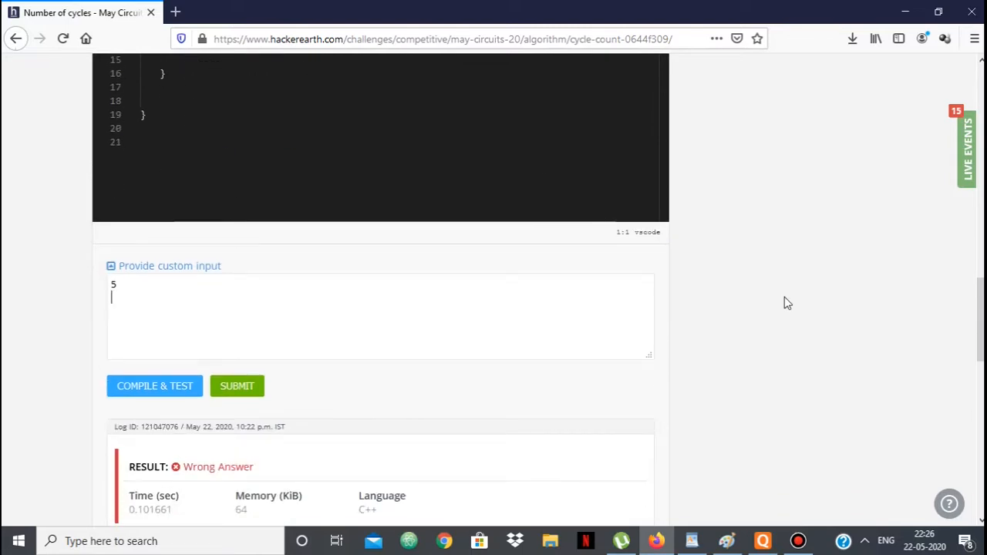
pyautogui.write('3')
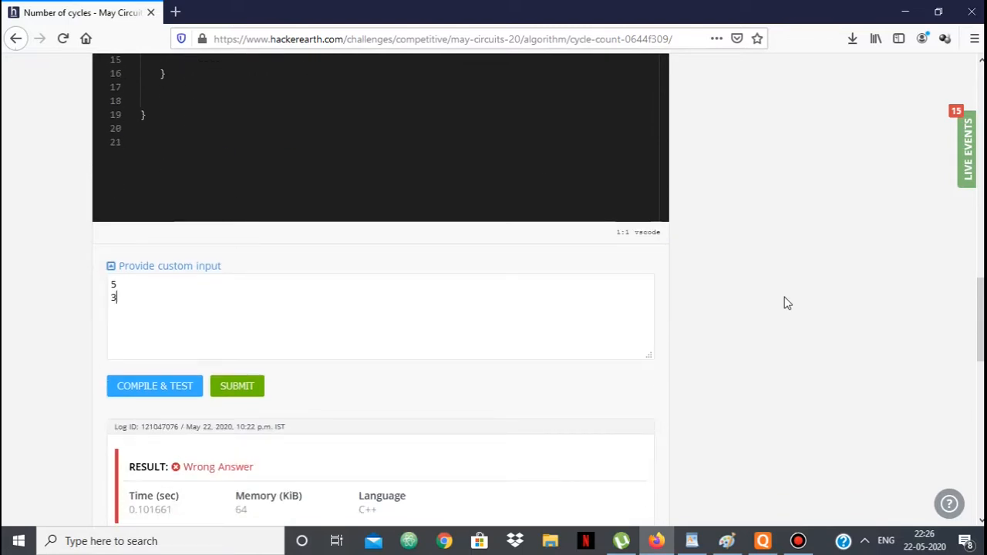
pyautogui.write('4')
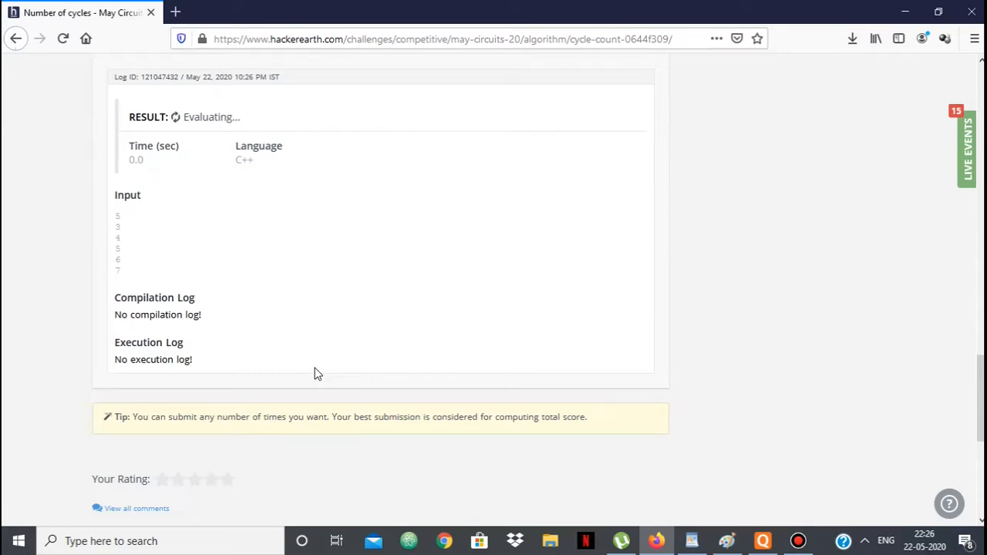
pyautogui.moveTo(157, 210)
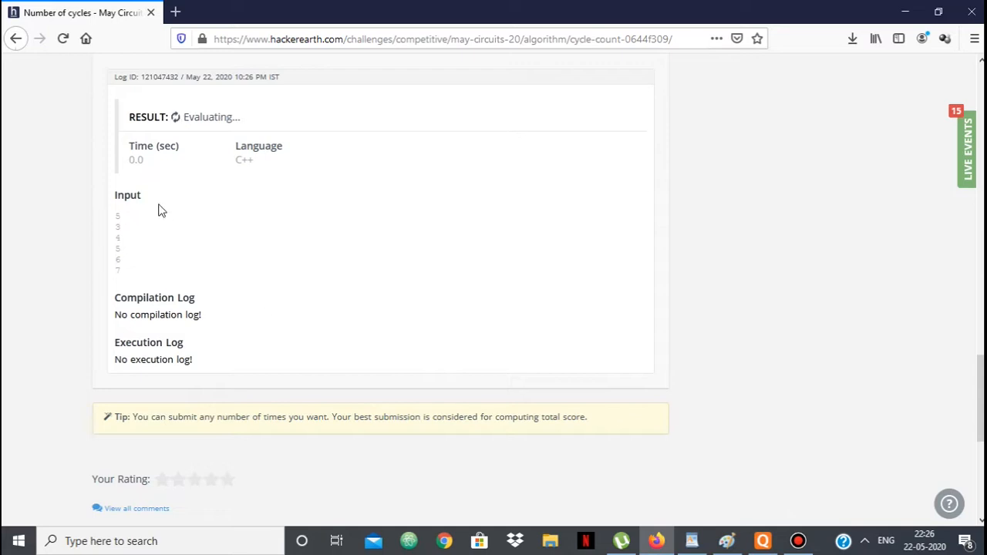
pyautogui.moveTo(232, 151)
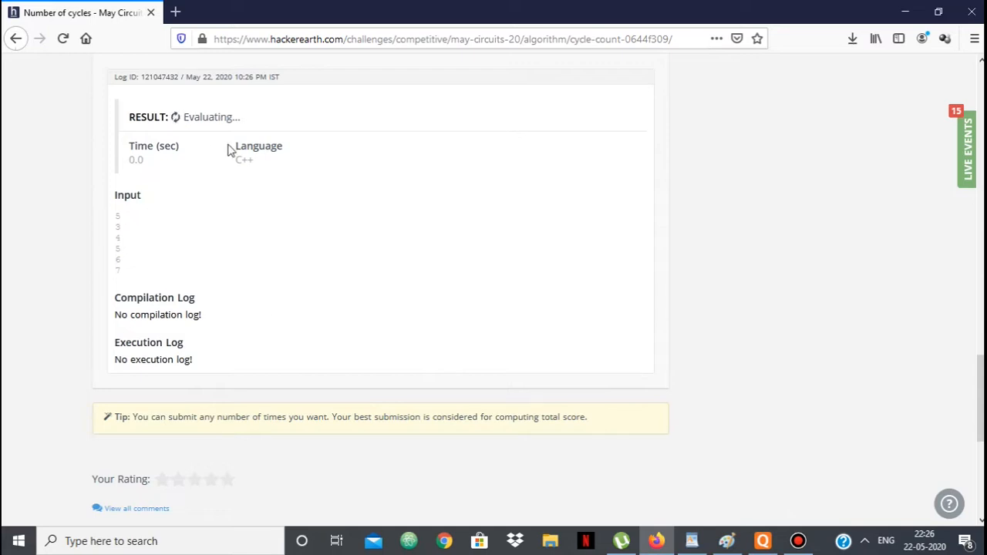
pyautogui.moveTo(138, 281)
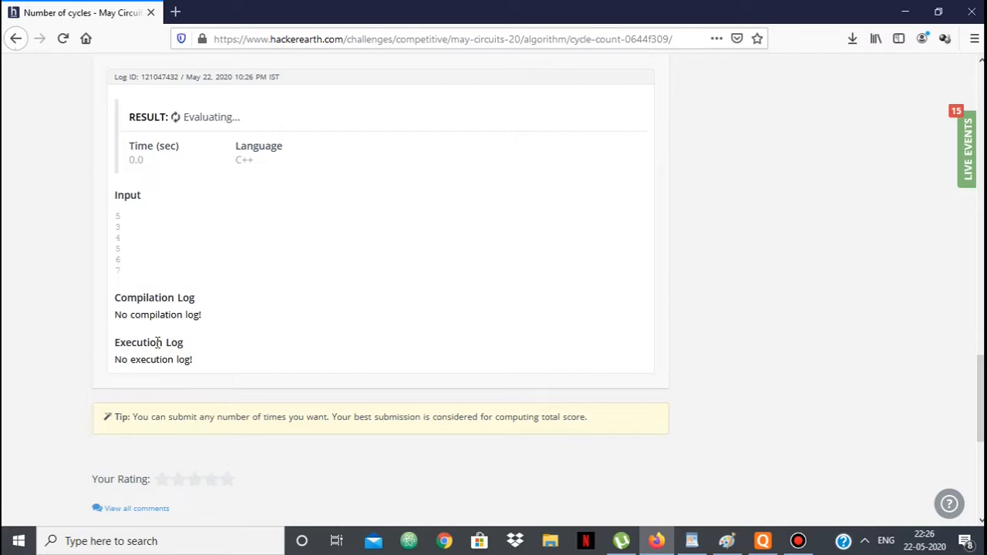
pyautogui.moveTo(206, 253)
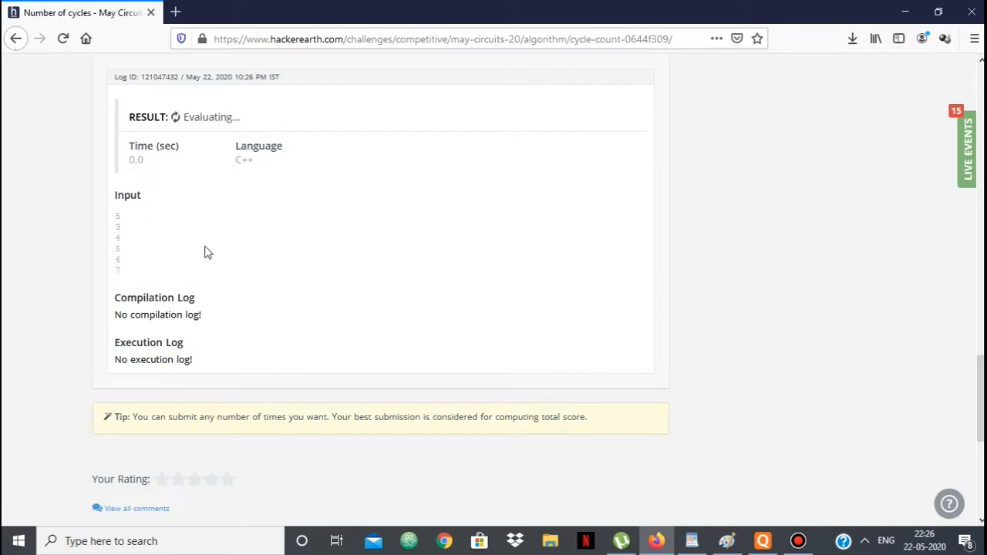
pyautogui.moveTo(151, 244)
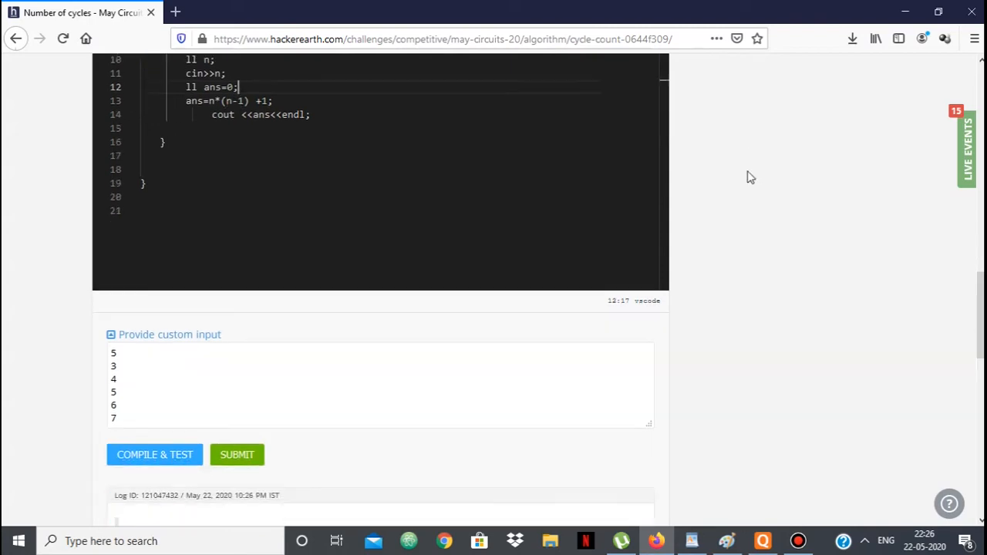
pyautogui.click(154, 454)
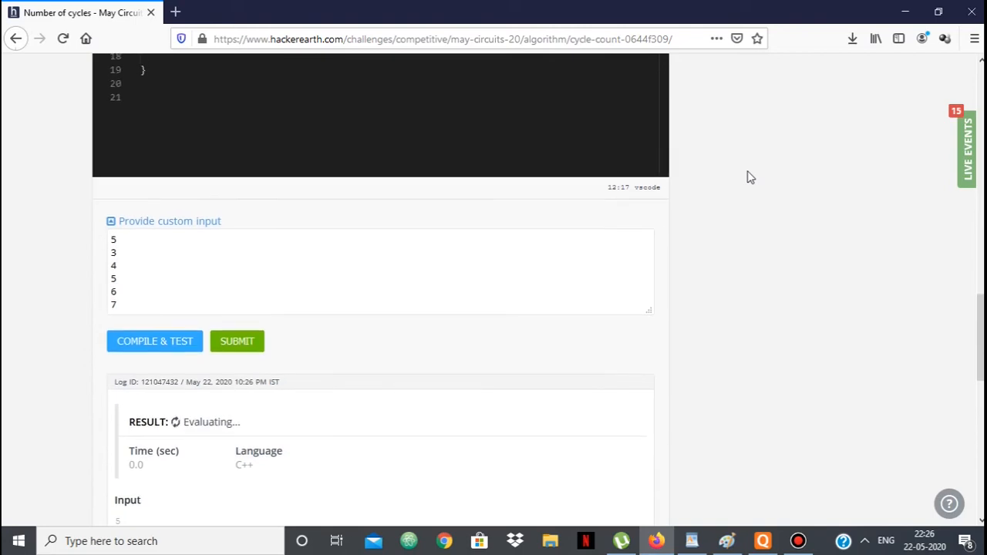
pyautogui.scroll(3)
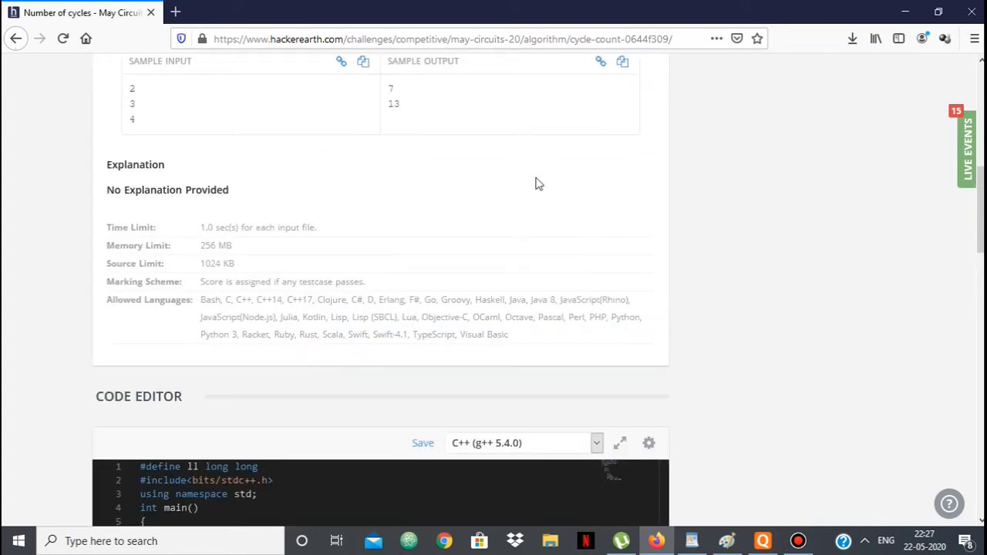
pyautogui.moveTo(475, 129)
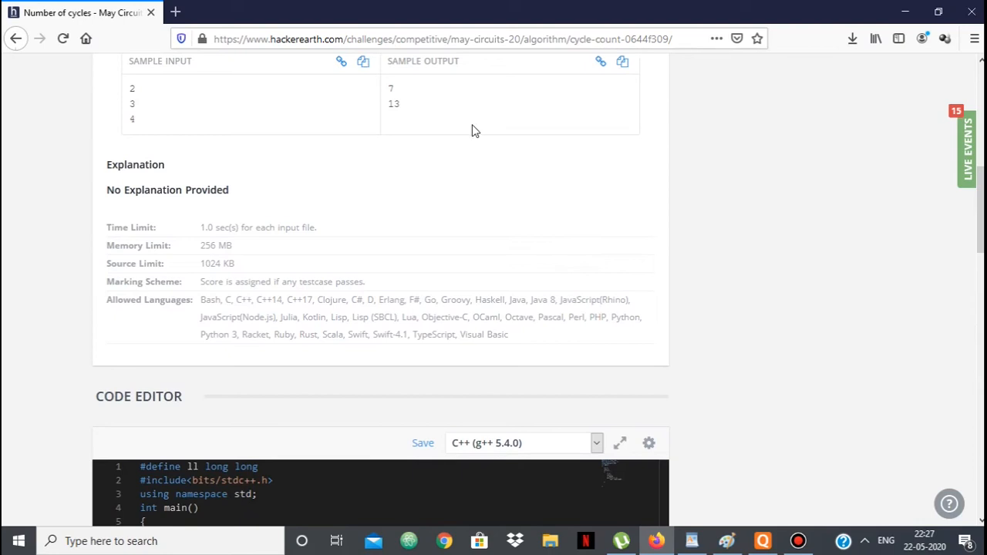